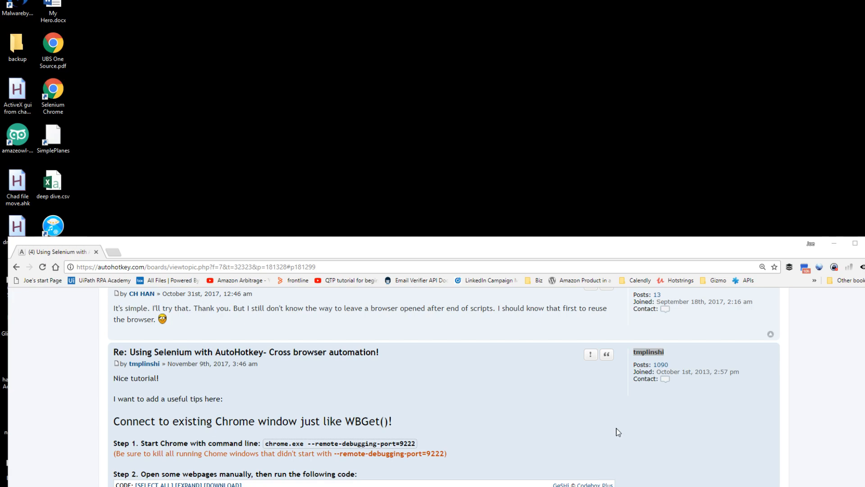
{"action": "mouse_move", "coordinate": [611, 322]}
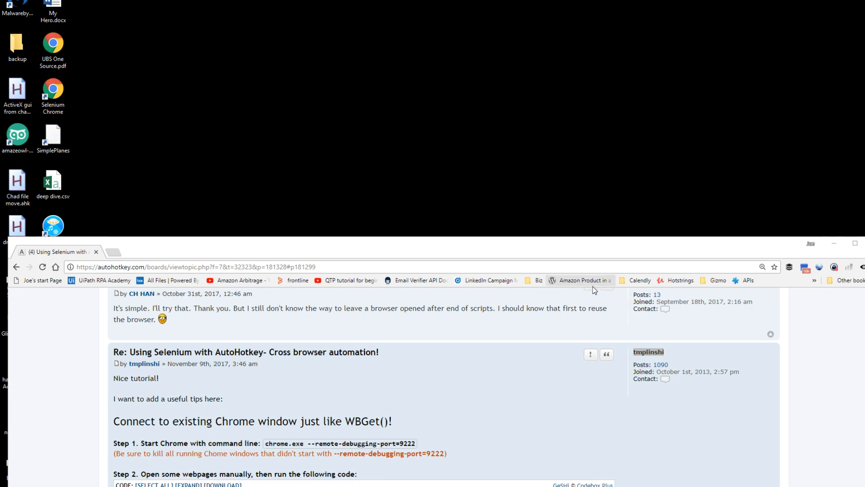
{"action": "mouse_move", "coordinate": [519, 372]}
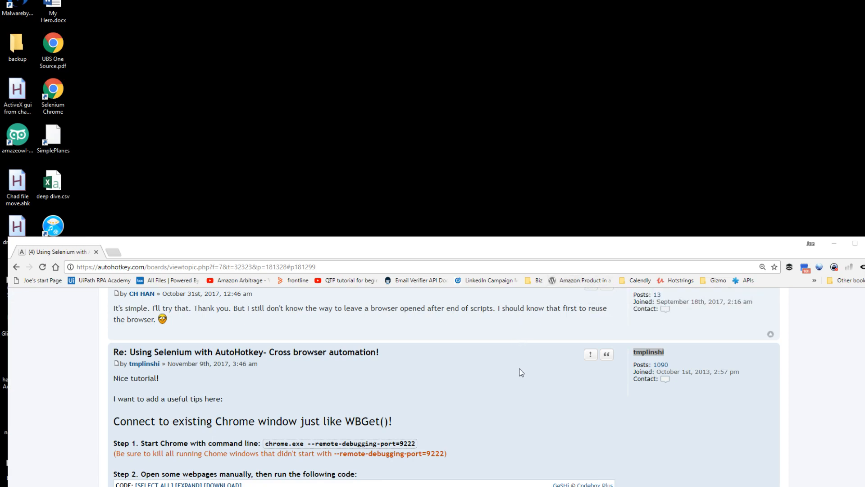
{"action": "mouse_move", "coordinate": [671, 361]}
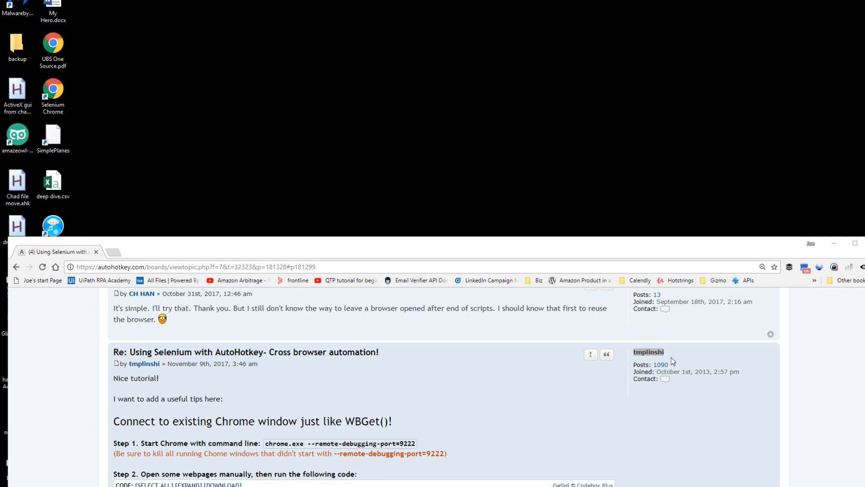
{"action": "mouse_move", "coordinate": [526, 366]}
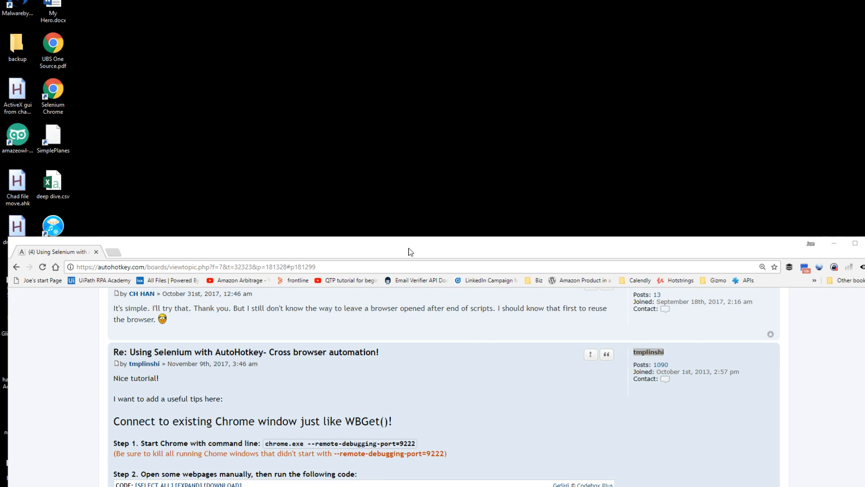
{"action": "mouse_move", "coordinate": [436, 404]}
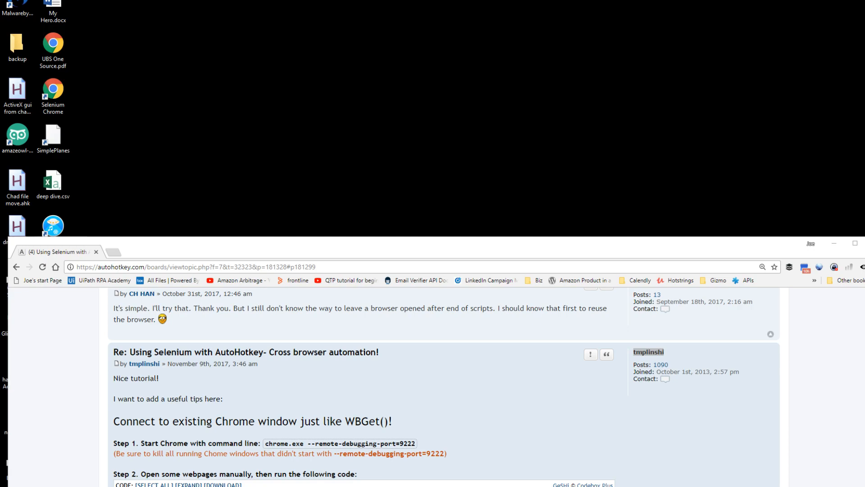
{"action": "mouse_move", "coordinate": [563, 334]}
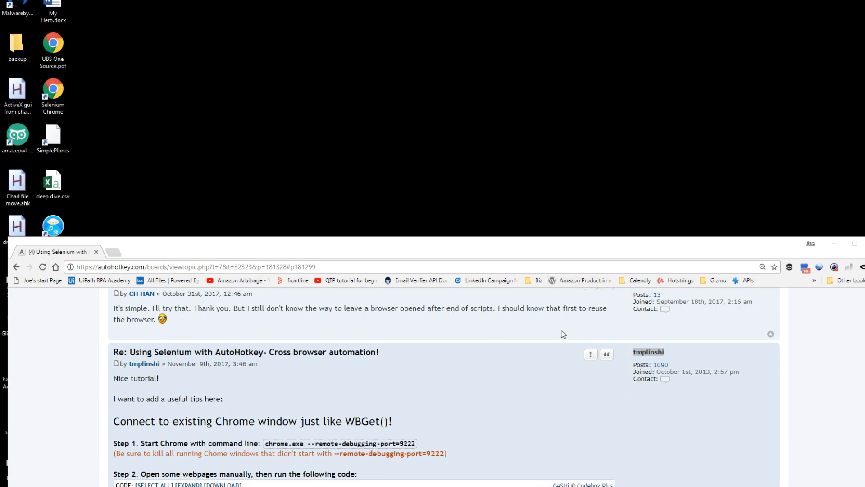
{"action": "mouse_move", "coordinate": [311, 403]}
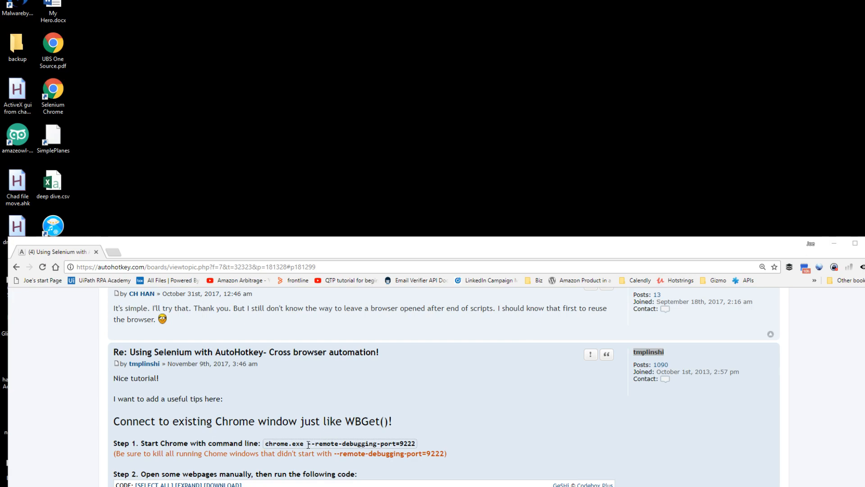
Select the --remote-debugging-port=9222 flag in the forum tip's Step 1 for copying
{"action": "left_click_drag", "start_coordinate": [310, 442], "coordinate": [415, 443]}
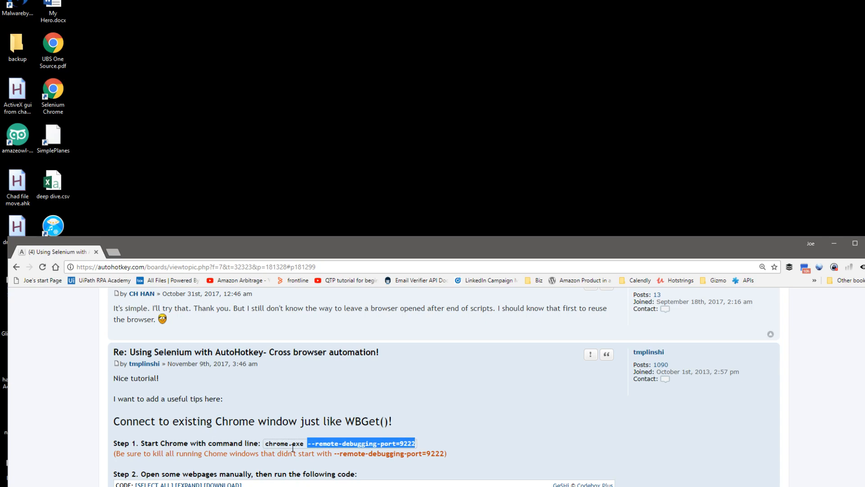
{"action": "mouse_move", "coordinate": [233, 217]}
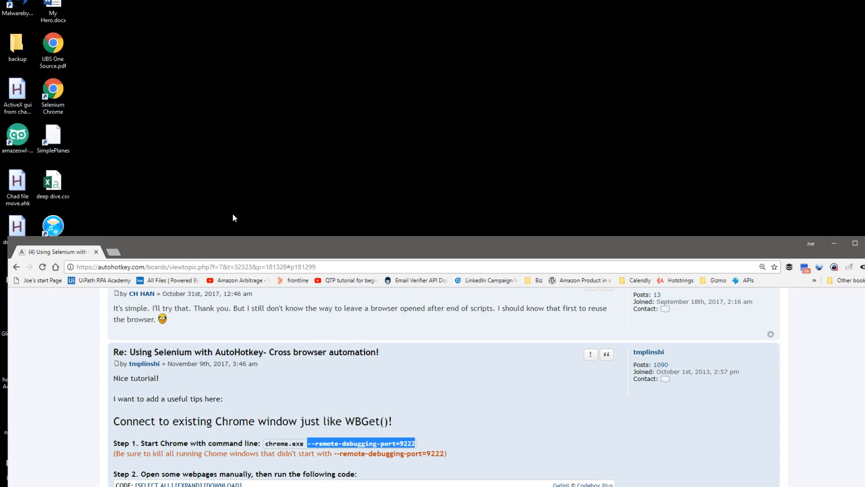
{"action": "right_click", "coordinate": [52, 93]}
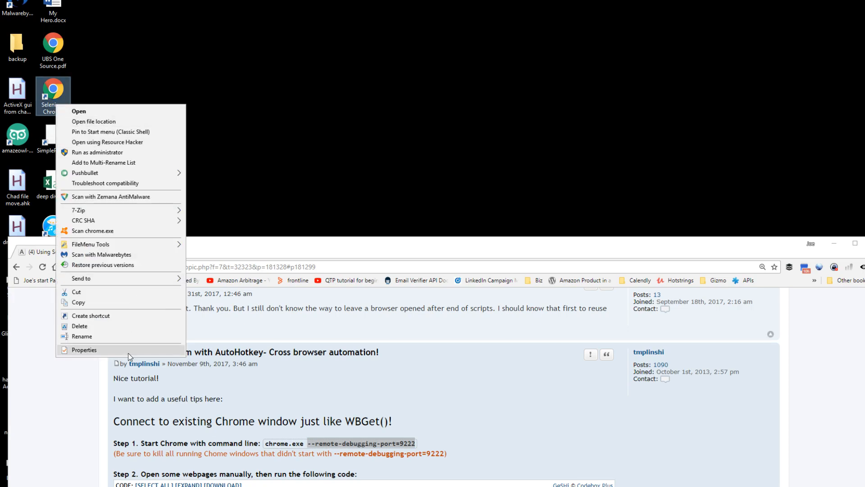
{"action": "left_click", "coordinate": [84, 349]}
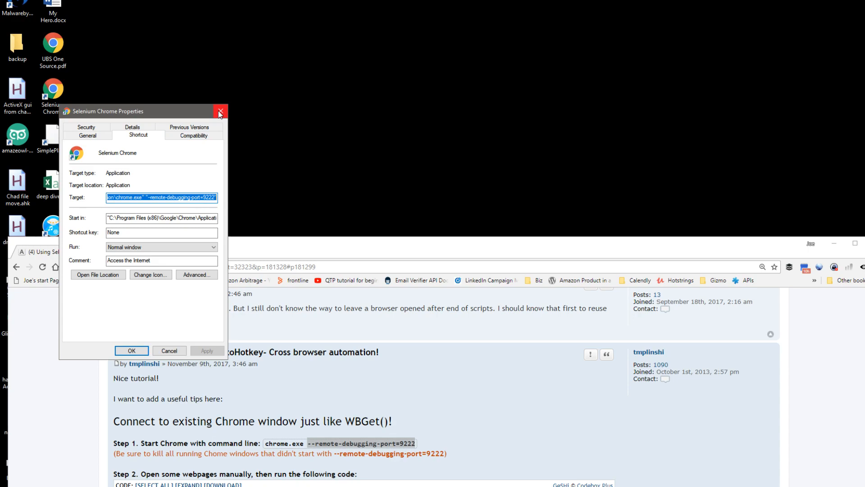
{"action": "left_click", "coordinate": [219, 111]}
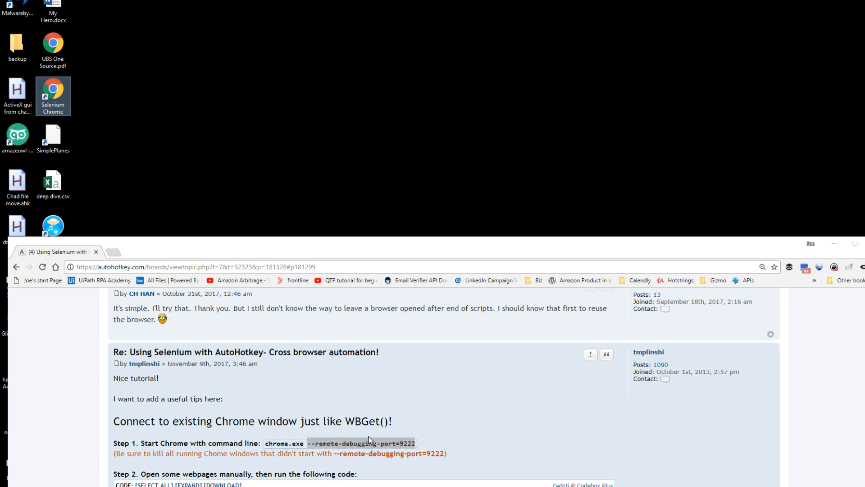
Remove the stray character at the end of the line-4 comment in Connect to Chrome.ahk
{"action": "scroll", "scroll_direction": "down", "scroll_amount": 3}
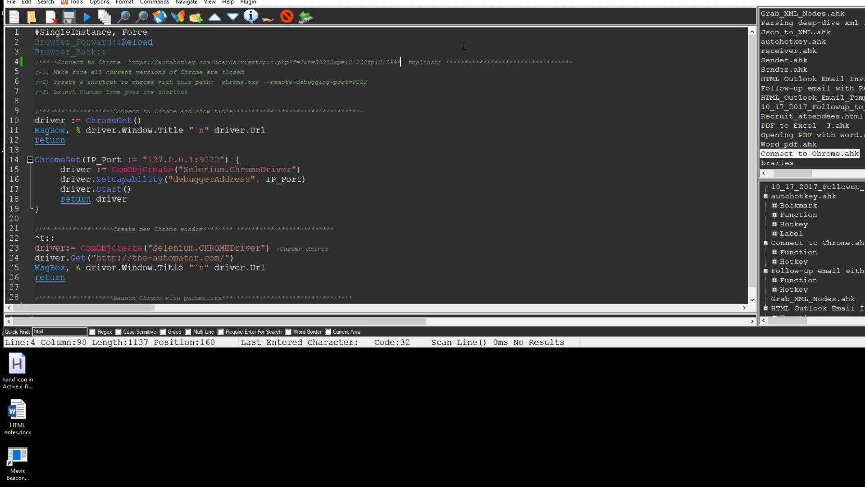
{"action": "key", "text": "Backspace"}
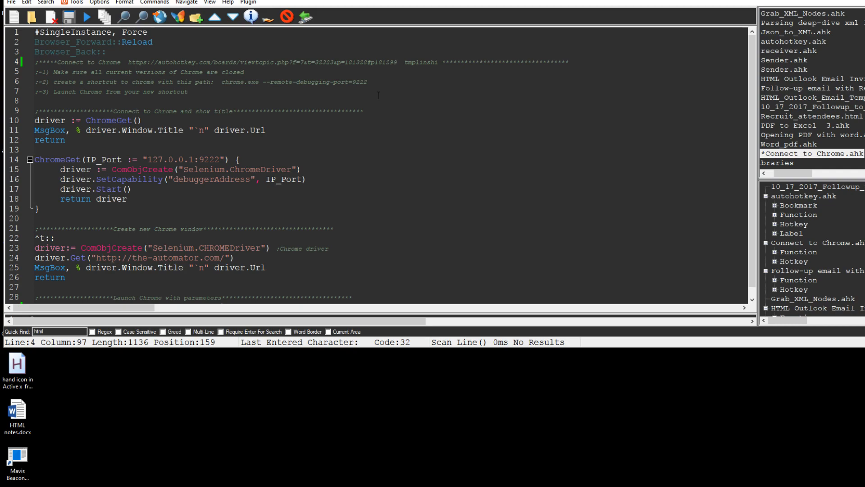
{"action": "left_click", "coordinate": [111, 189]}
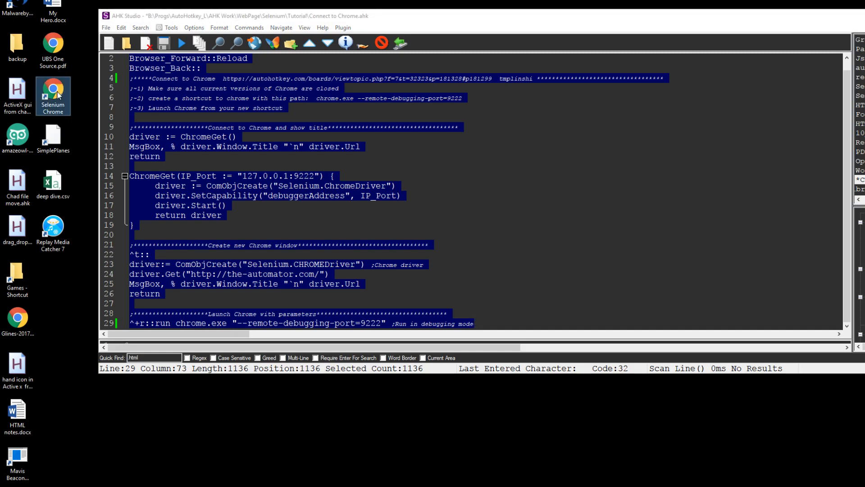
{"action": "mouse_move", "coordinate": [58, 99]}
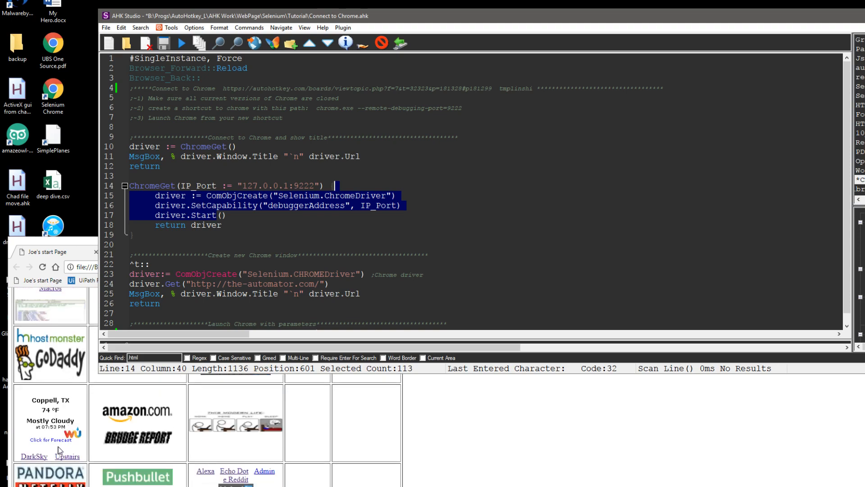
{"action": "mouse_move", "coordinate": [50, 430]}
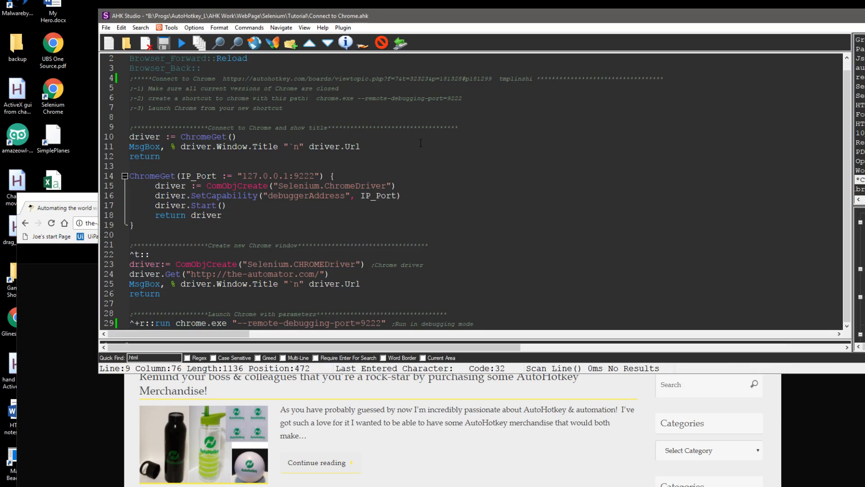
Run the ChromeGet block so a MsgBox shows the-automator.com page title and URL
{"action": "left_click", "coordinate": [359, 146]}
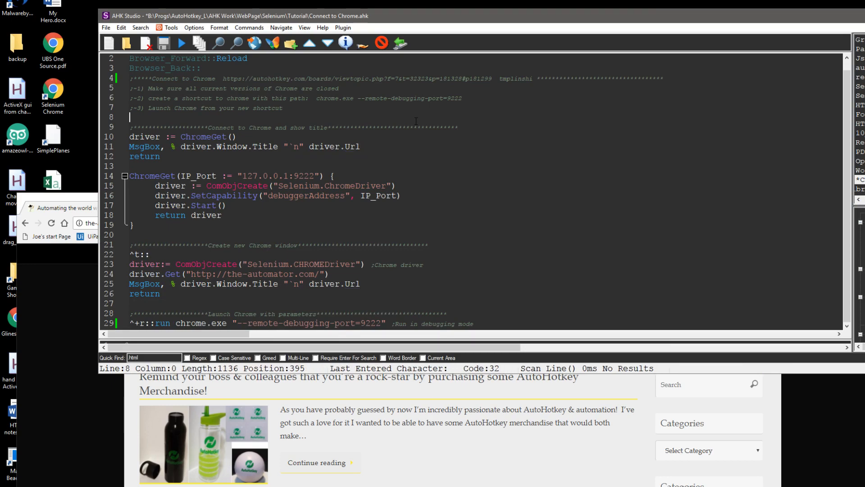
{"action": "left_click", "coordinate": [181, 43]}
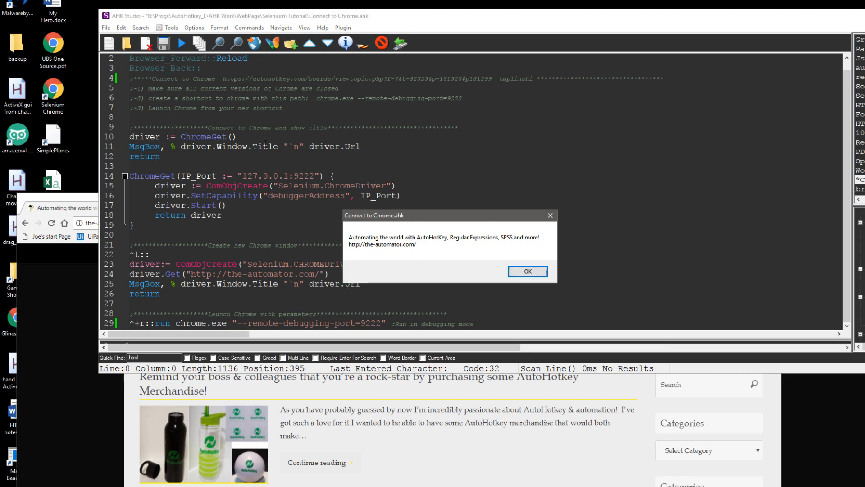
{"action": "mouse_move", "coordinate": [437, 243]}
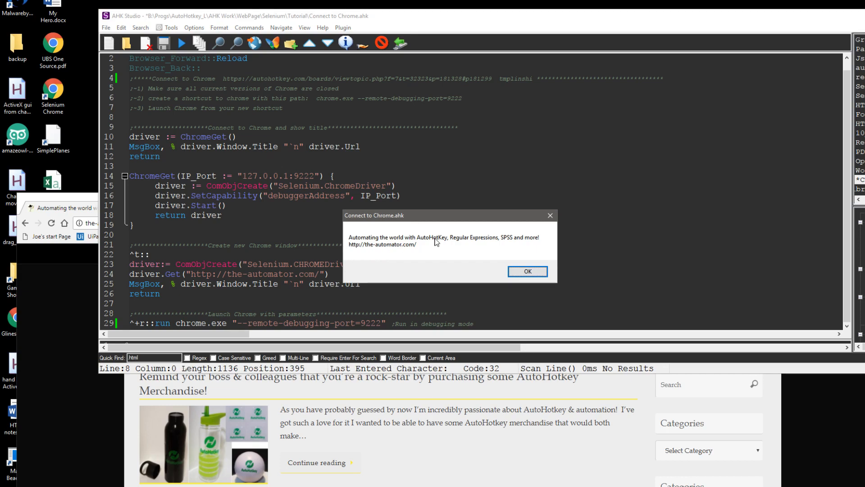
{"action": "mouse_move", "coordinate": [498, 244]}
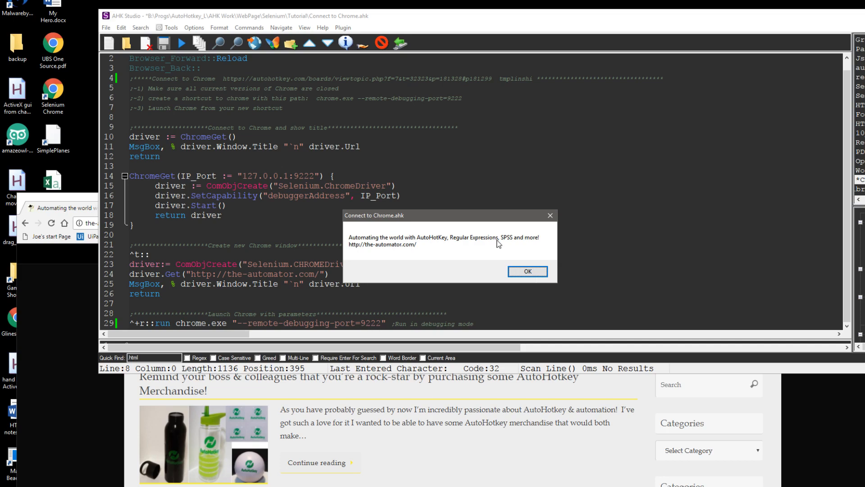
{"action": "mouse_move", "coordinate": [52, 212]}
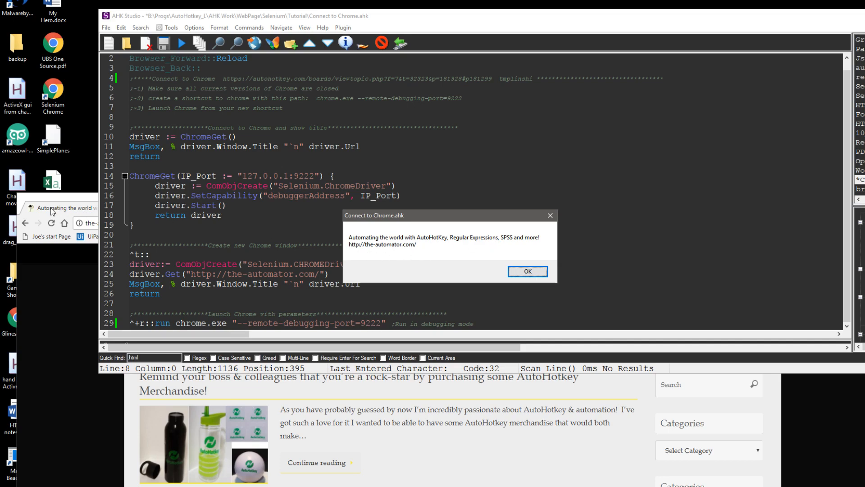
{"action": "mouse_move", "coordinate": [52, 214]}
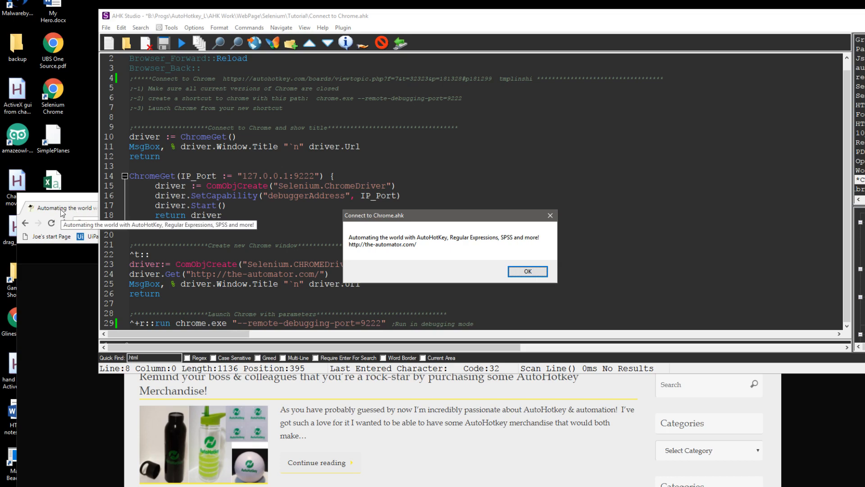
Switch debug Chrome to the UiPath RPA Academy page and rerun the script to report its title and URL
{"action": "left_click", "coordinate": [525, 271]}
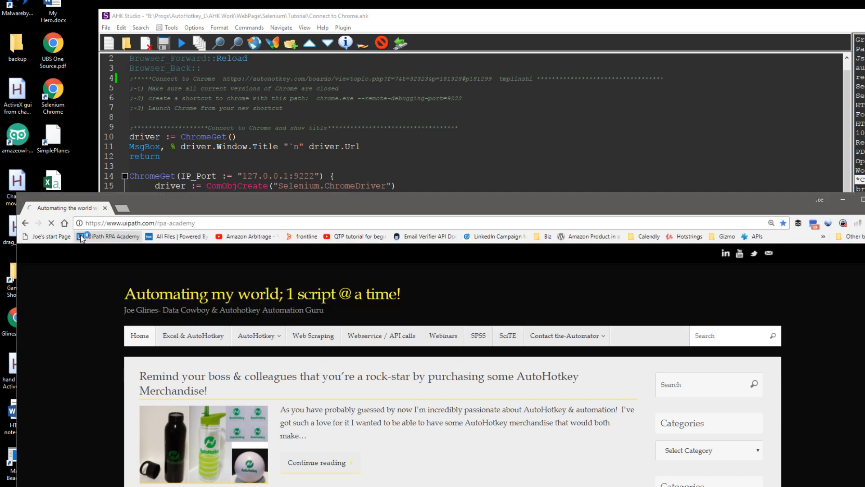
{"action": "left_click", "coordinate": [110, 236]}
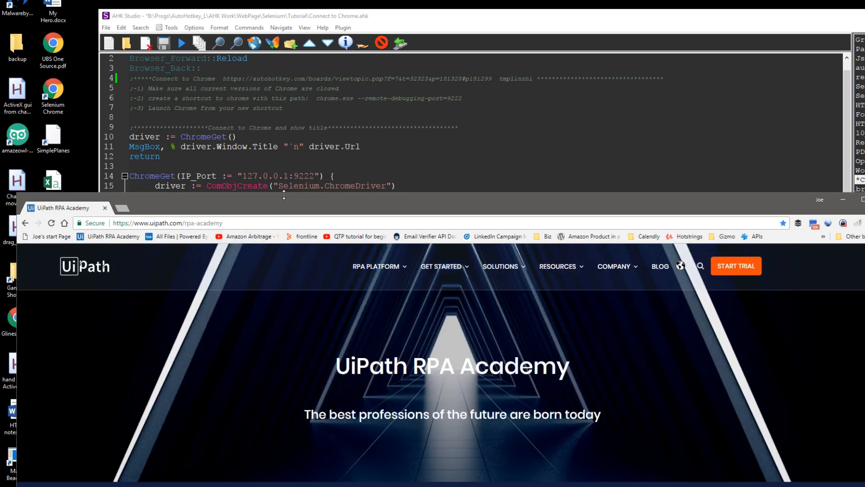
{"action": "left_click", "coordinate": [182, 42]}
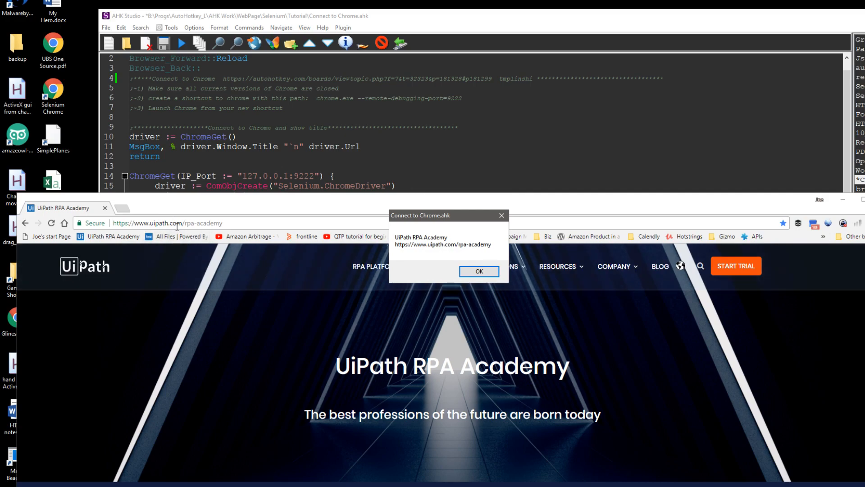
{"action": "left_click", "coordinate": [478, 271]}
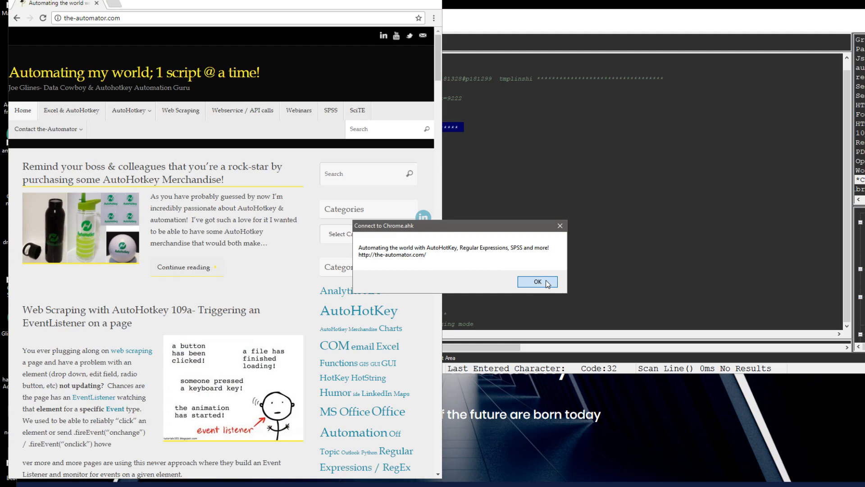
Dismiss the-automator MsgBox before rerunning the script on the lichess.org page
{"action": "left_click", "coordinate": [536, 283]}
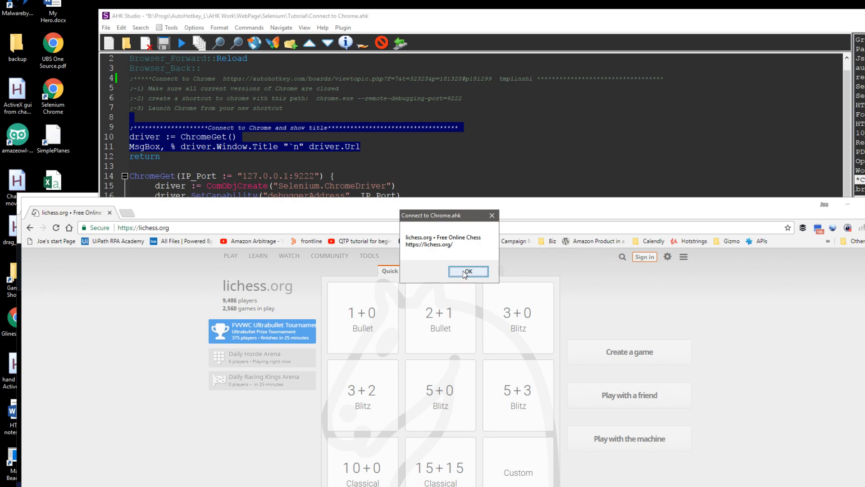
Dismiss the lichess.org title MsgBox, returning to the Connect to Chrome script
{"action": "left_click", "coordinate": [468, 271]}
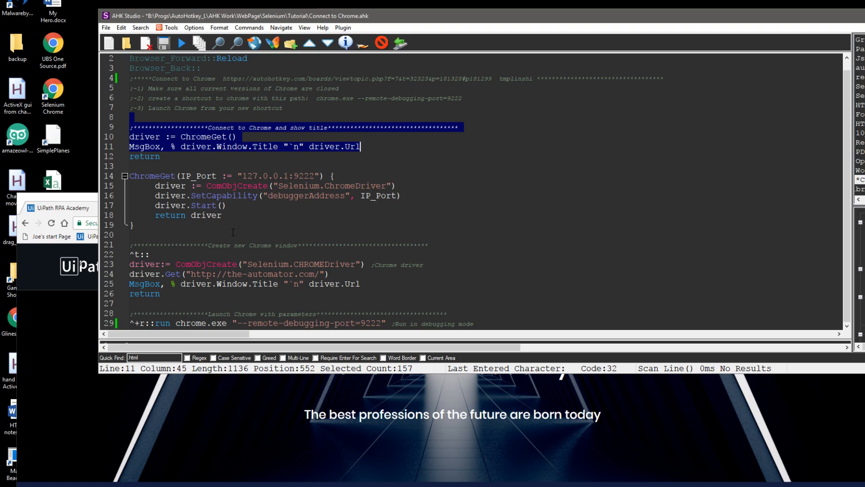
{"action": "mouse_move", "coordinate": [226, 219]}
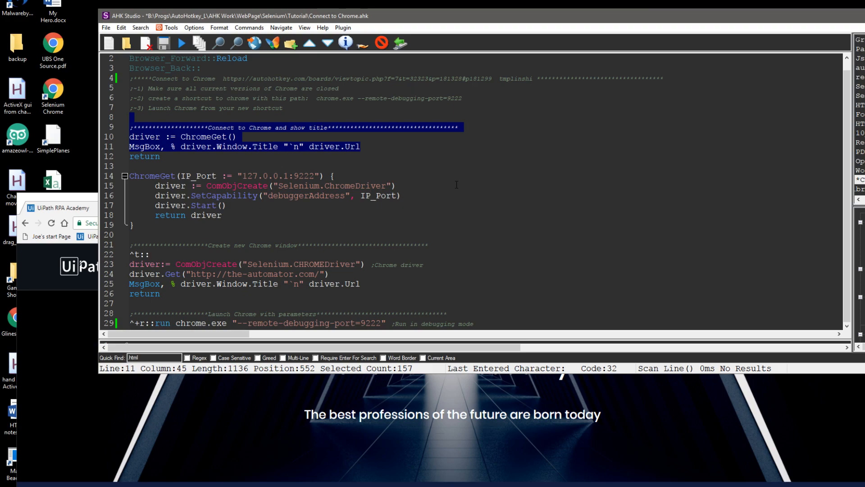
{"action": "mouse_move", "coordinate": [521, 202]}
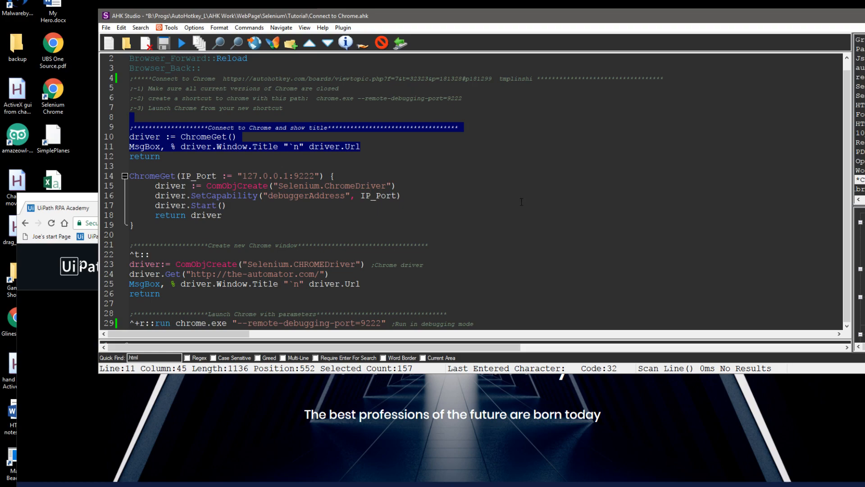